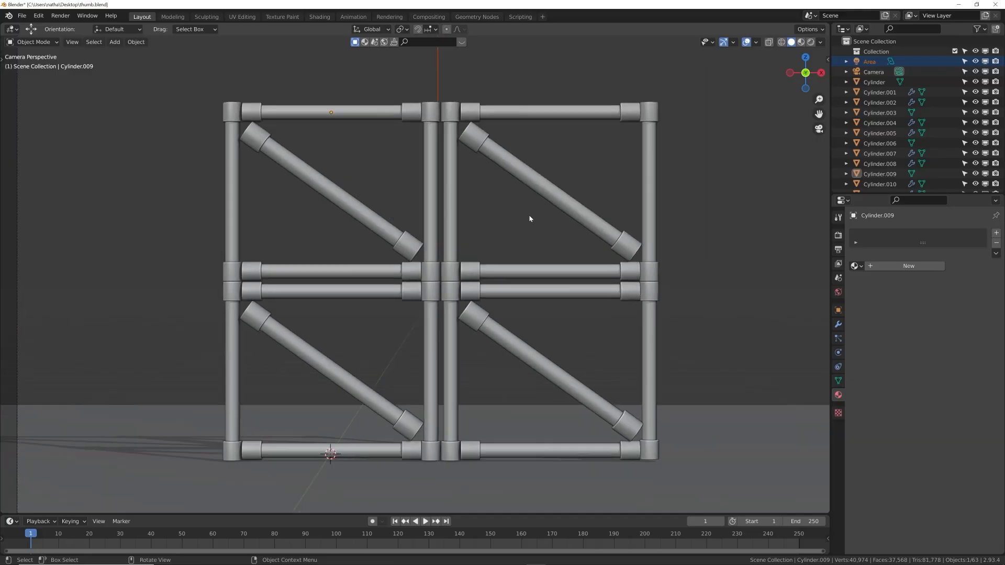
Show the tube frame in Rendered viewport shading so the glass tubes glow.
{"action": "left_click", "coordinate": [314, 110]}
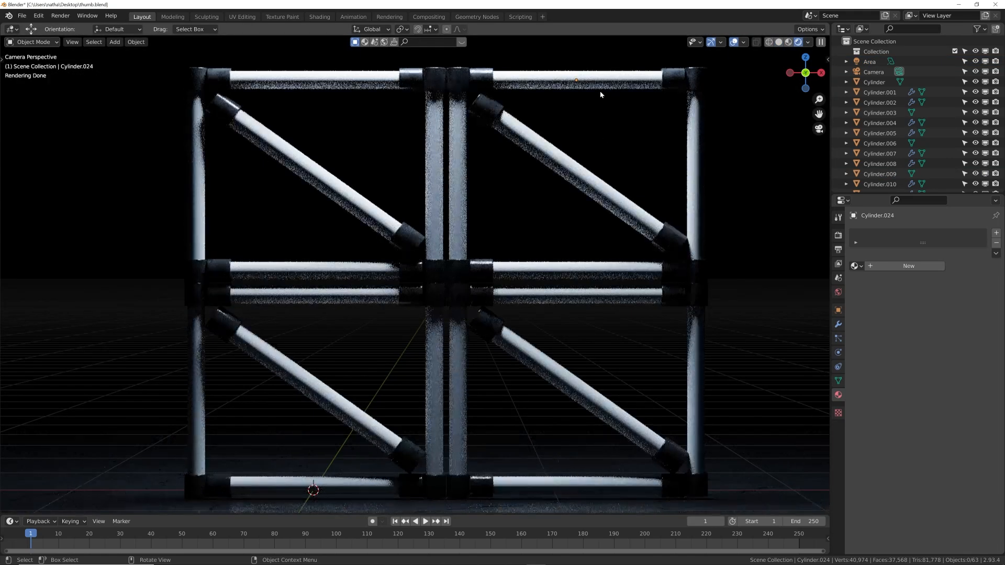
Give the top tube a new Emission material, white, with Strength raised to 52.5.
{"action": "left_click", "coordinate": [576, 80]}
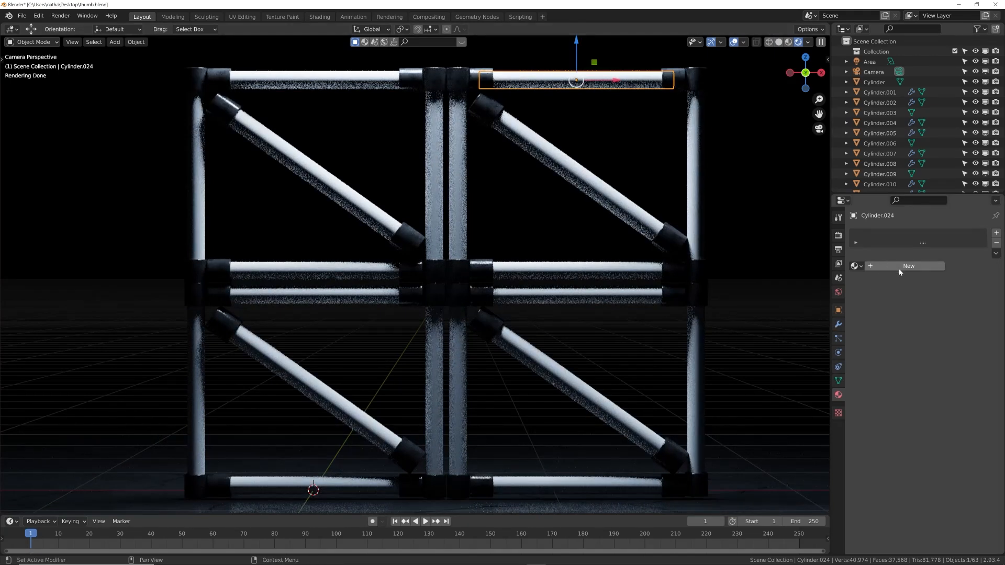
{"action": "left_click", "coordinate": [908, 265]}
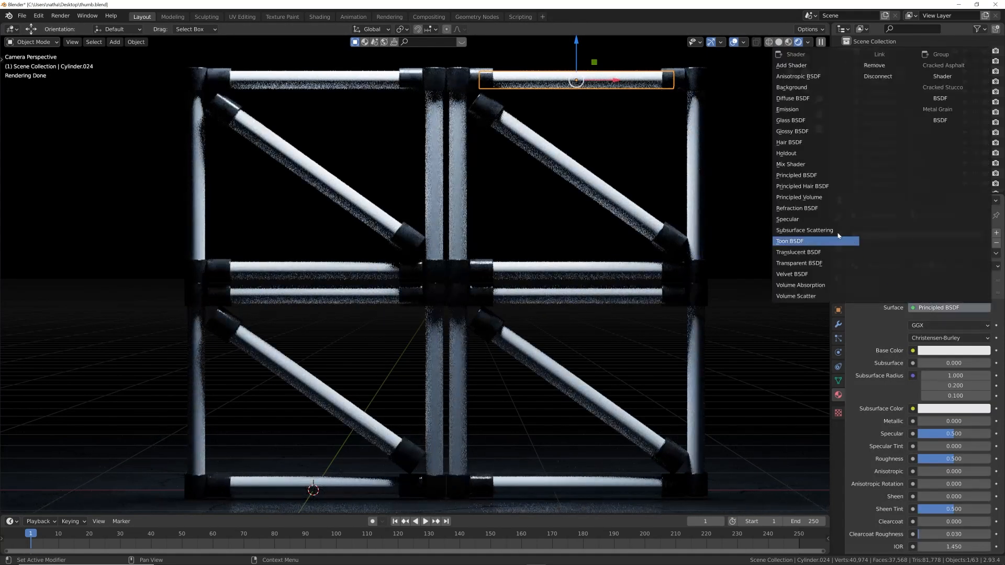
{"action": "left_click", "coordinate": [787, 109]}
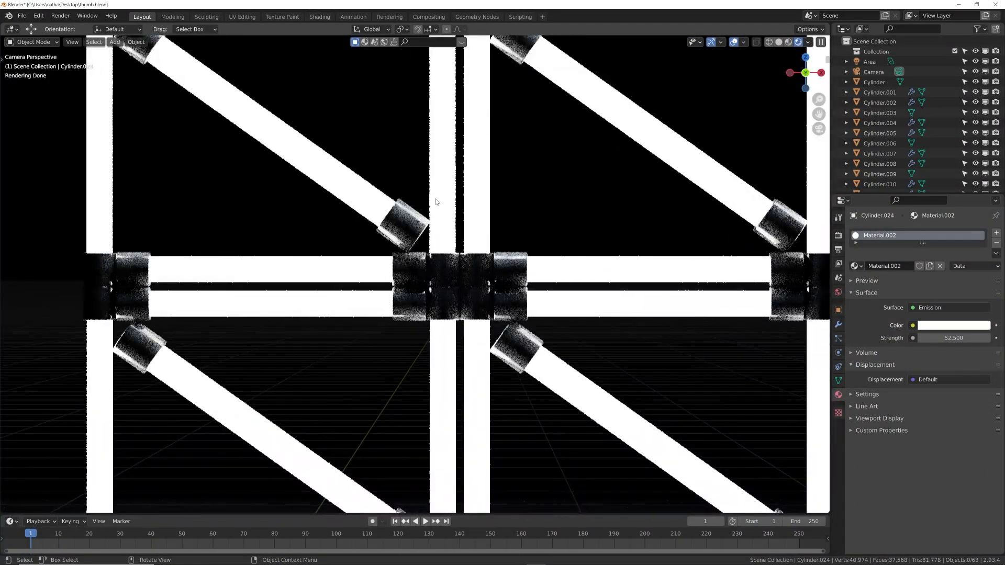
{"action": "mouse_move", "coordinate": [287, 156]}
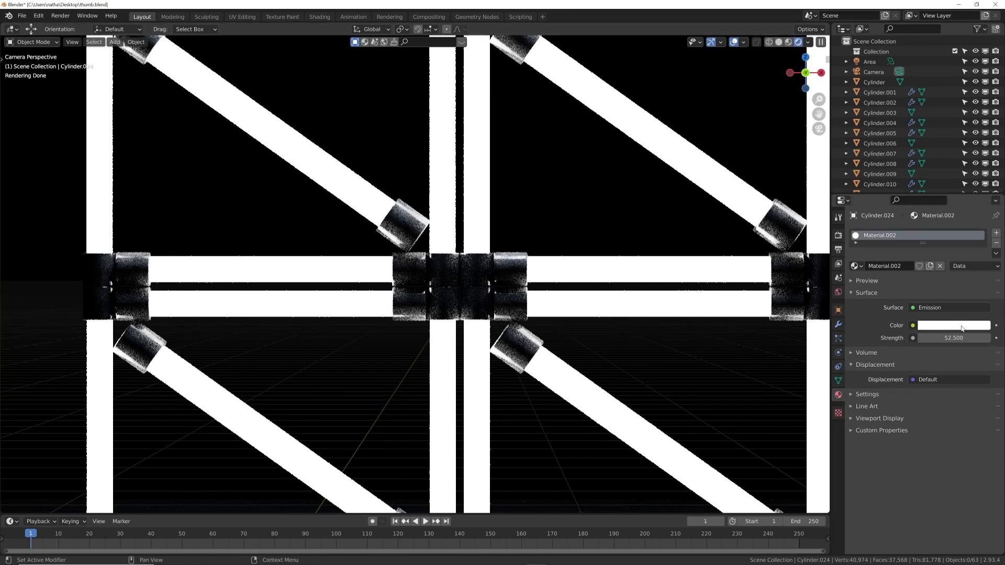
{"action": "left_click", "coordinate": [855, 265]}
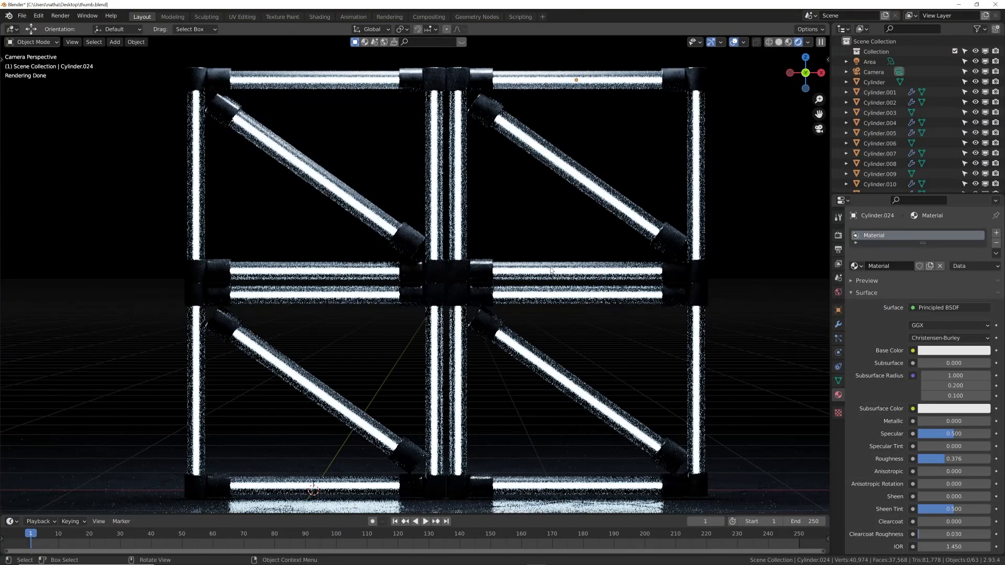
{"action": "mouse_move", "coordinate": [502, 225]}
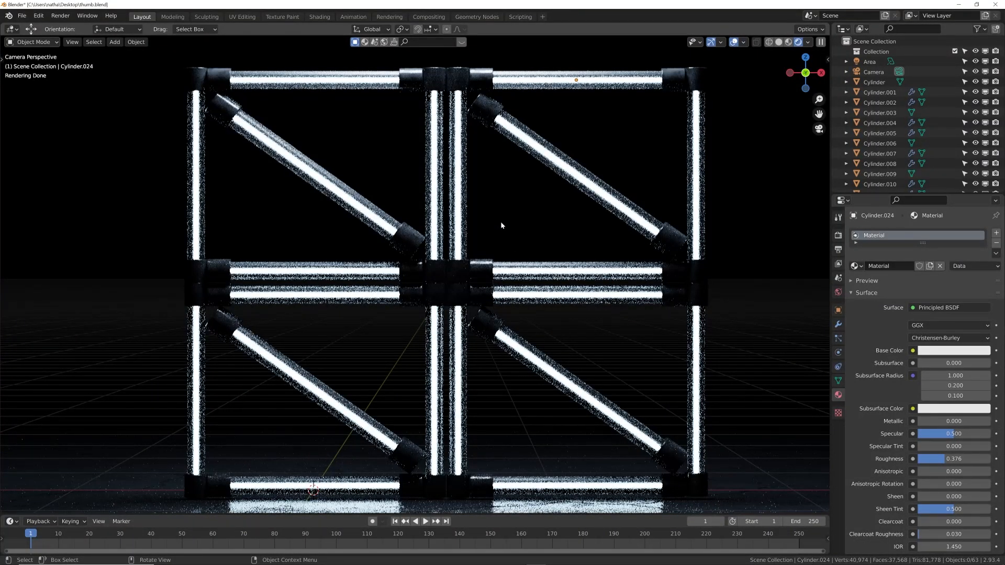
{"action": "mouse_move", "coordinate": [573, 152]}
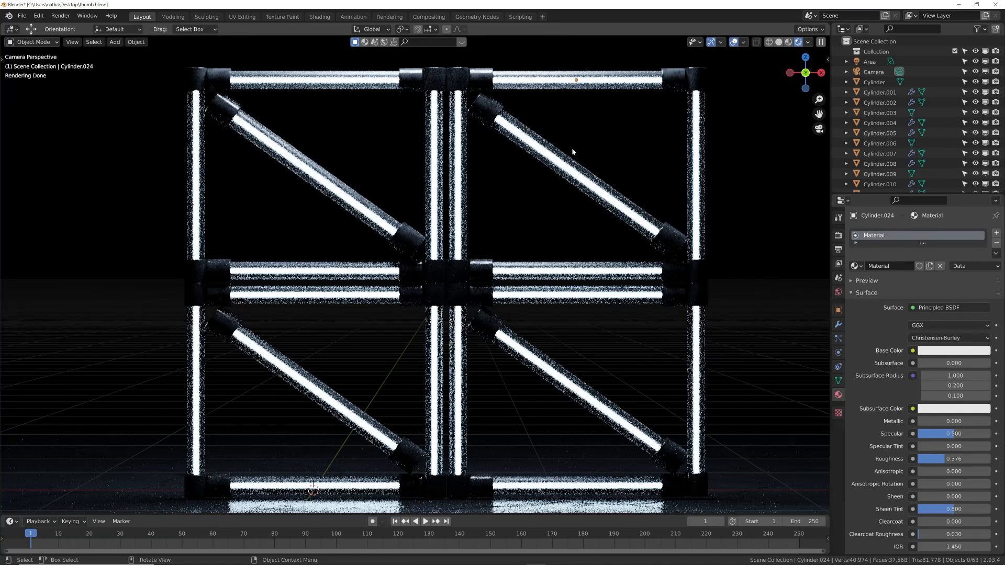
{"action": "mouse_move", "coordinate": [411, 115]}
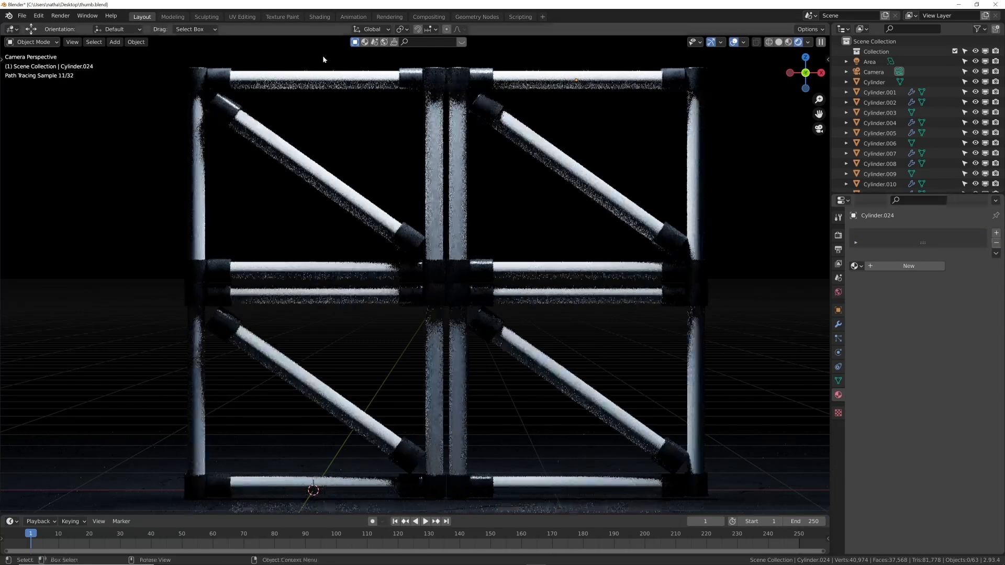
In the Shading workspace, raise the glass Principled BSDF Roughness to about 0.271.
{"action": "left_click", "coordinate": [318, 16]}
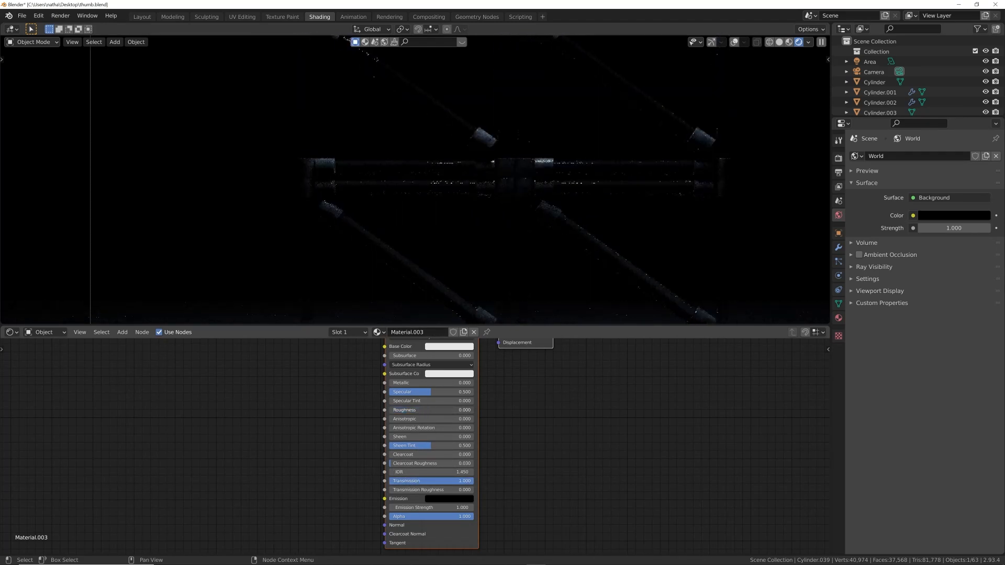
{"action": "left_click_drag", "start_coordinate": [411, 409], "coordinate": [423, 410]}
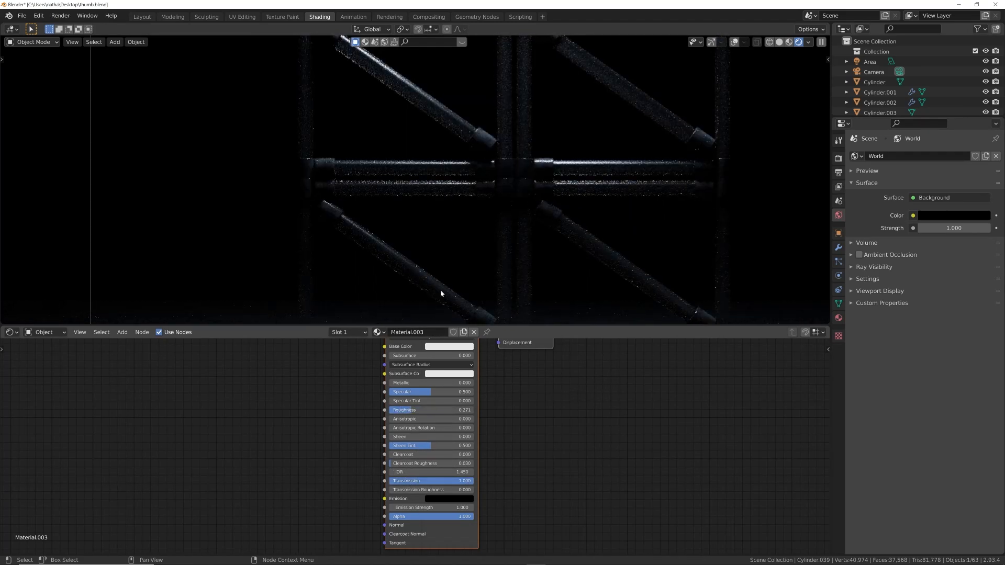
{"action": "left_click", "coordinate": [807, 42]}
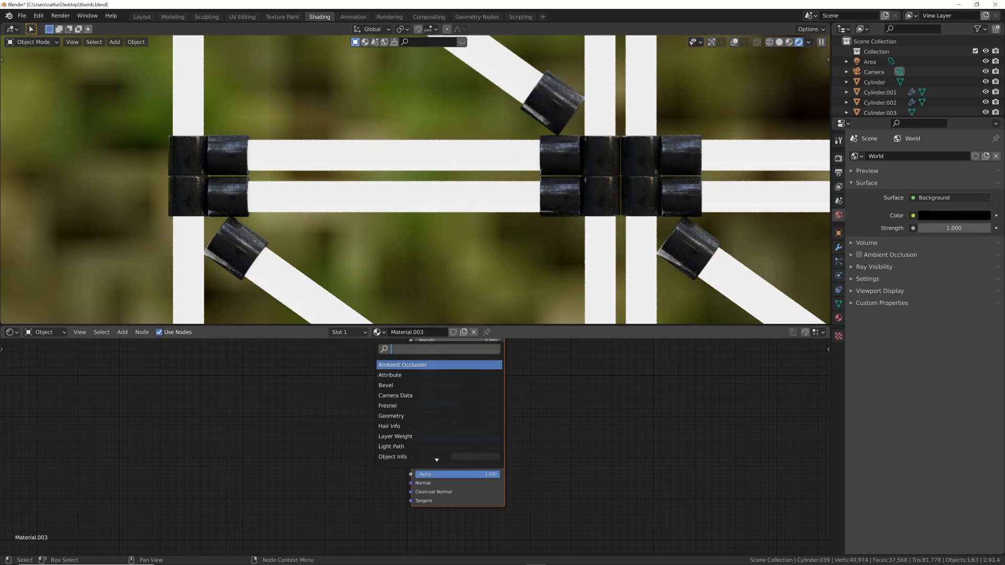
Add a ColorRamp feeding Emission and a Layer Weight node feeding its Fac.
{"action": "type", "text": "col"}
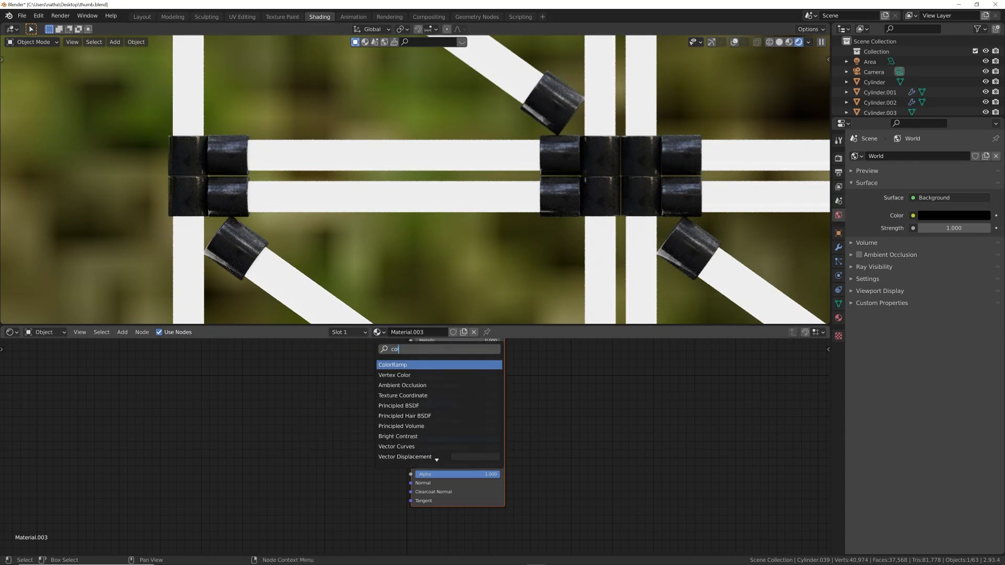
{"action": "left_click", "coordinate": [392, 364]}
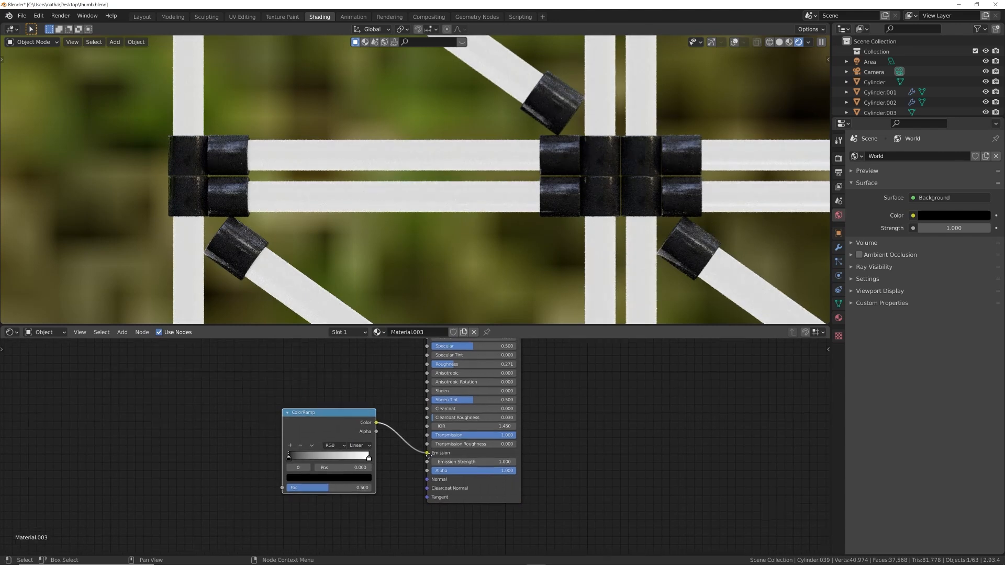
{"action": "type", "text": "lay"}
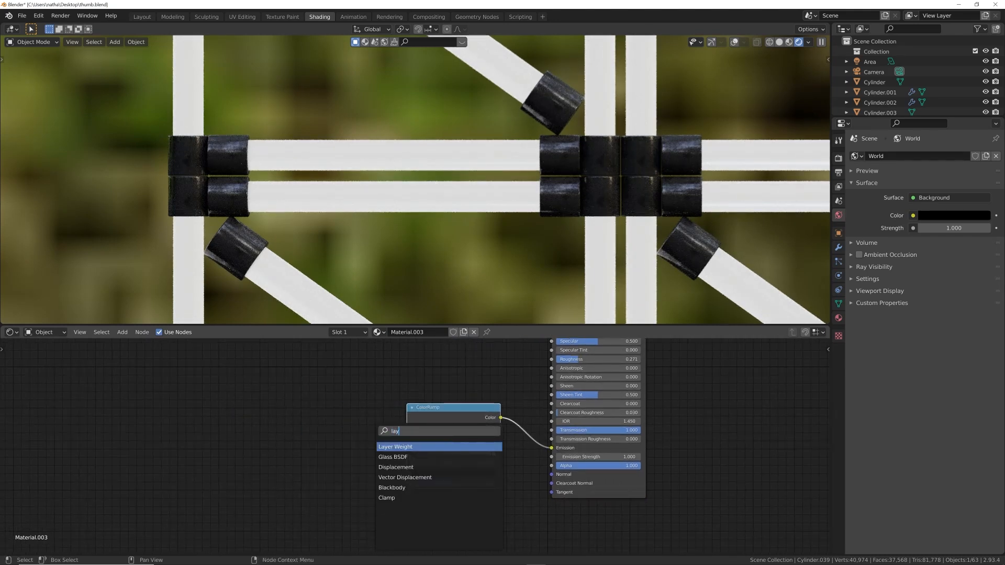
{"action": "left_click", "coordinate": [394, 447]}
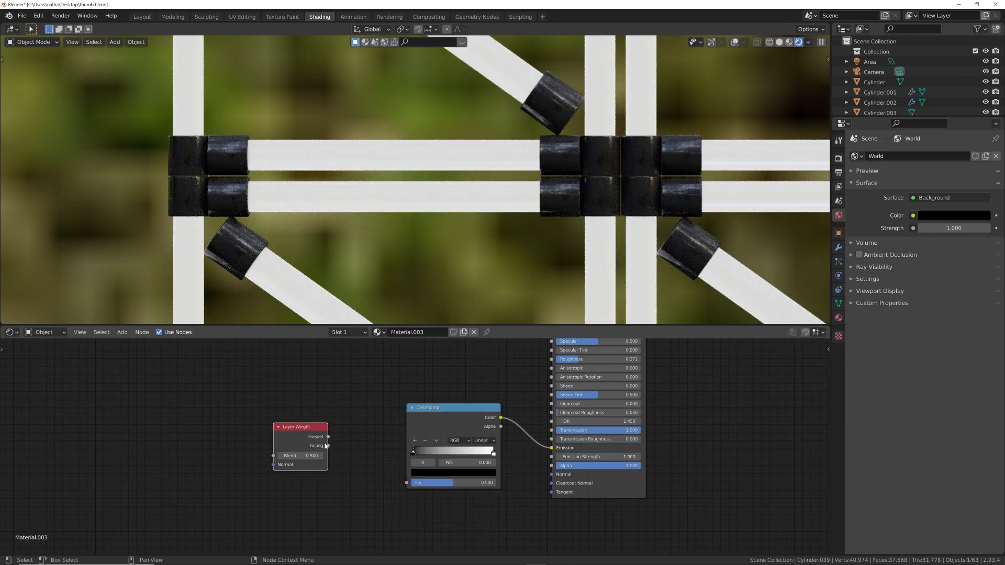
{"action": "mouse_move", "coordinate": [328, 447]}
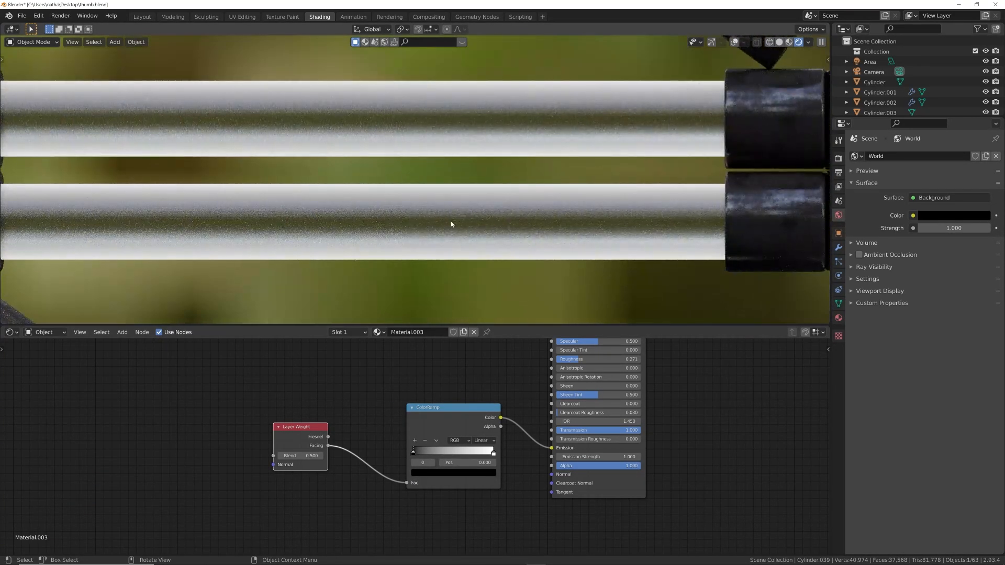
{"action": "mouse_move", "coordinate": [424, 232]}
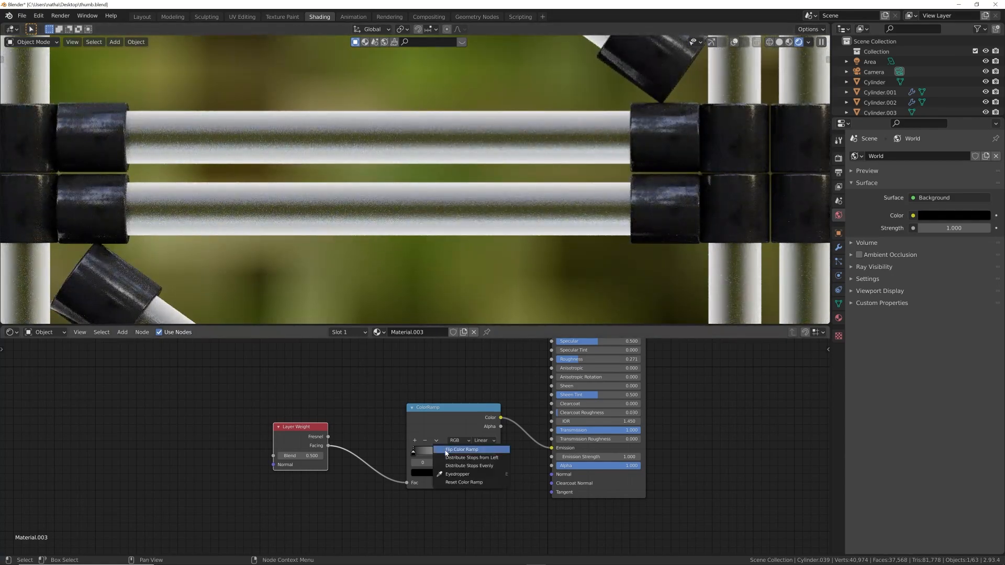
Flip the ColorRamp and raise Layer Weight Blend so the tube edges glow softly.
{"action": "left_click", "coordinate": [460, 449]}
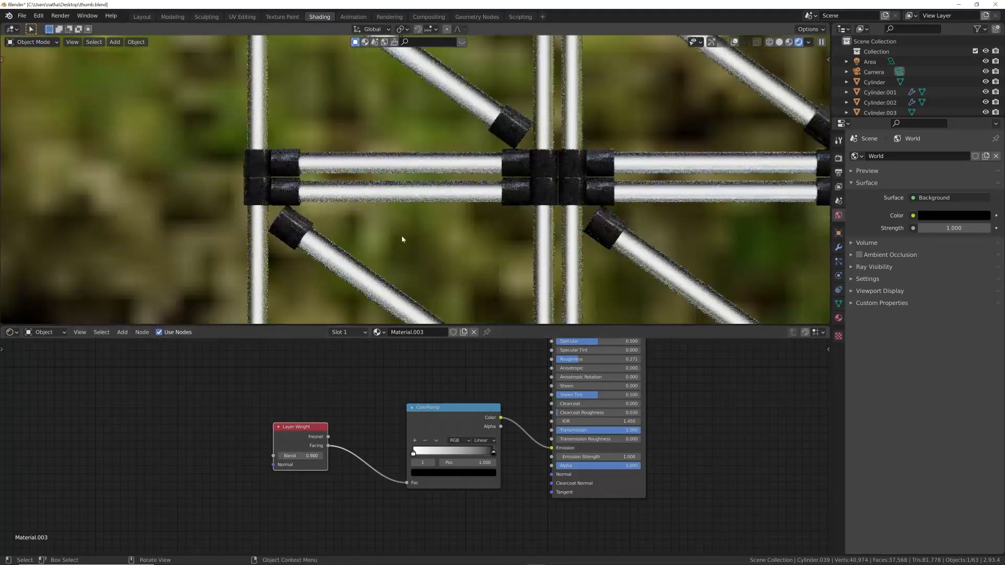
{"action": "left_click", "coordinate": [809, 42]}
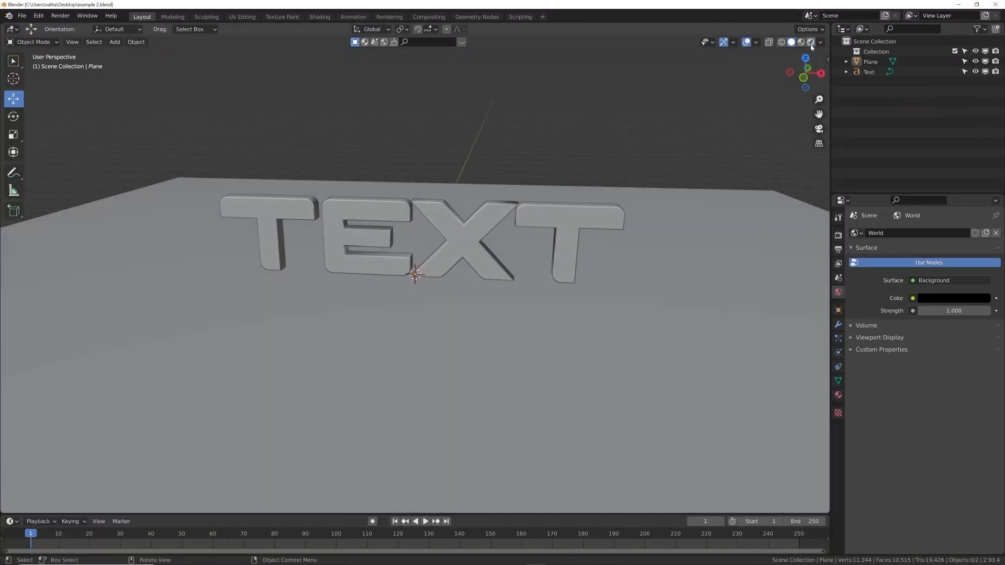
Render the TEXT scene with glowing letters and show their material nodes.
{"action": "left_click", "coordinate": [810, 42]}
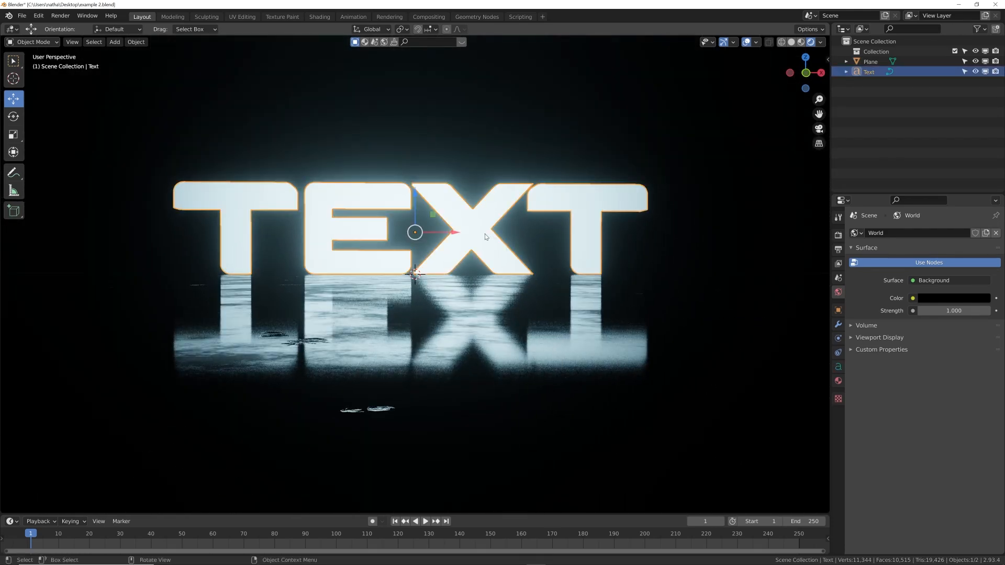
{"action": "left_click", "coordinate": [318, 16]}
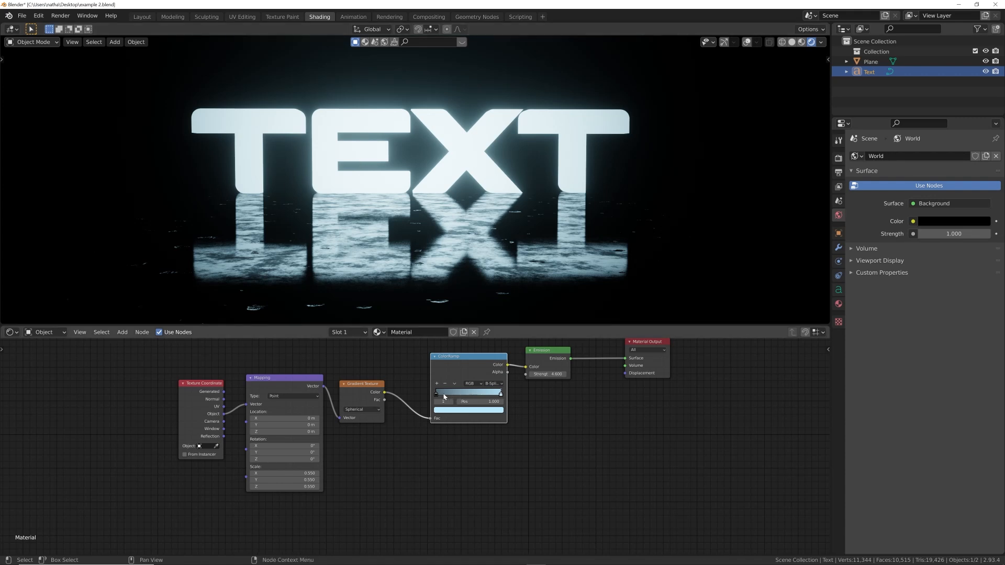
Drag the ColorRamp stops so the text glows brightest in the centre and fades outward.
{"action": "left_click_drag", "start_coordinate": [501, 393], "coordinate": [486, 393]}
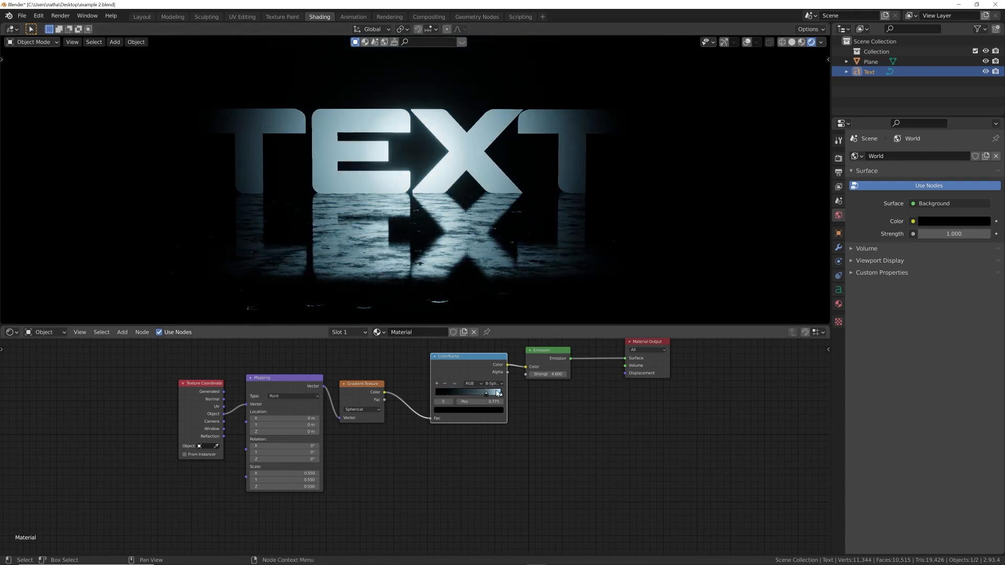
{"action": "left_click_drag", "start_coordinate": [497, 392], "coordinate": [456, 393]}
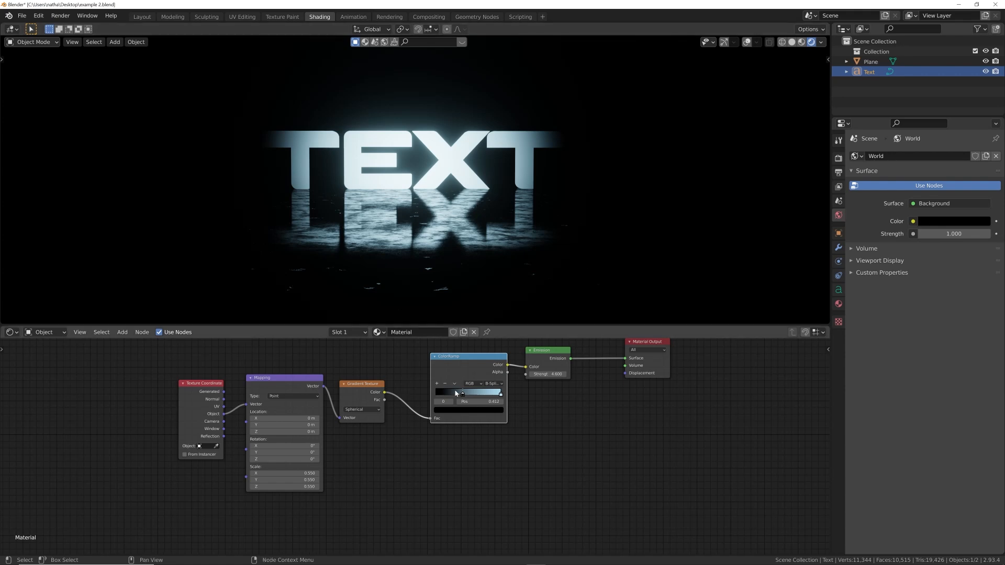
{"action": "left_click_drag", "start_coordinate": [475, 392], "coordinate": [446, 393]}
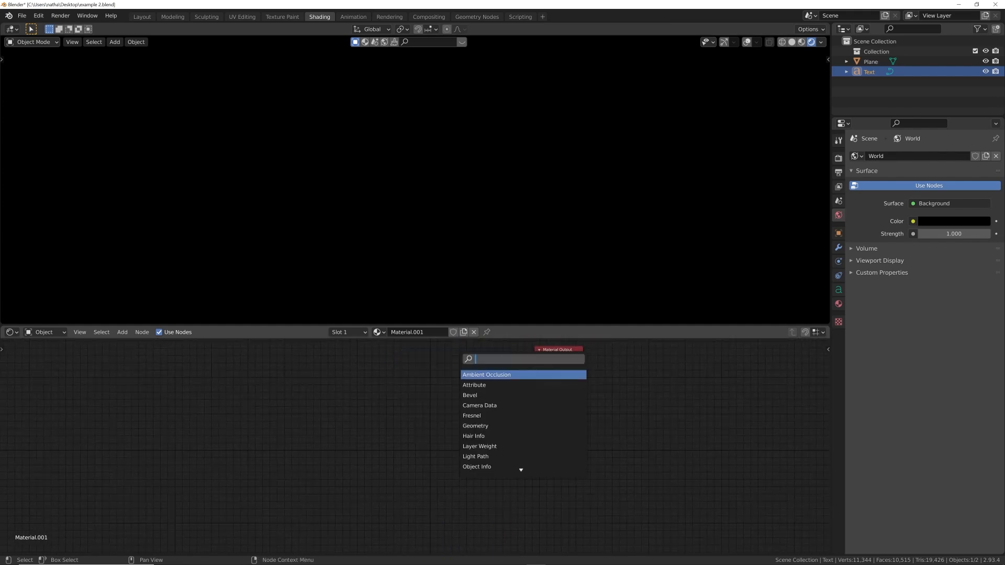
Add an Emission shader coloured by a ColorRamp tinted pale blue.
{"action": "type", "text": "em"}
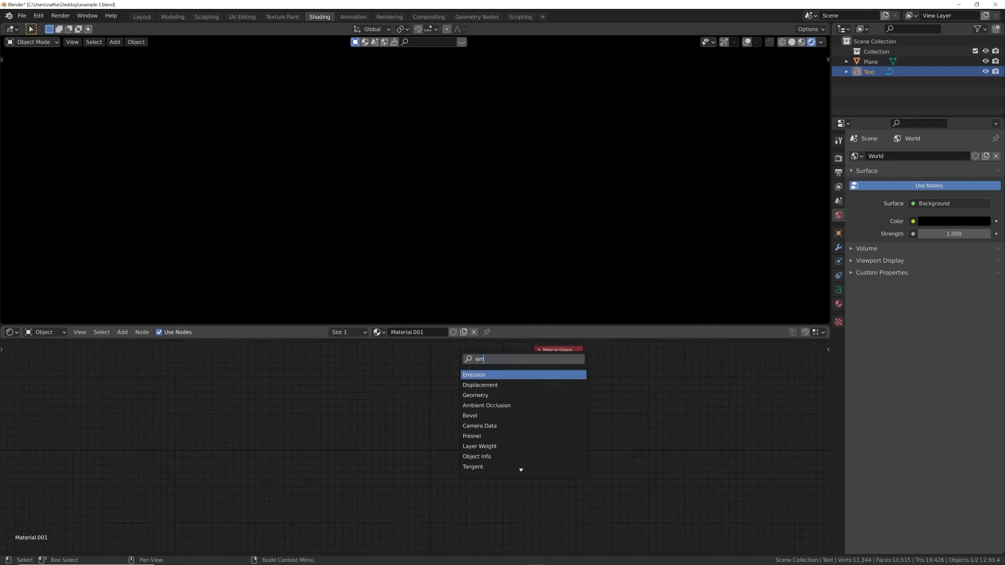
{"action": "left_click", "coordinate": [473, 375]}
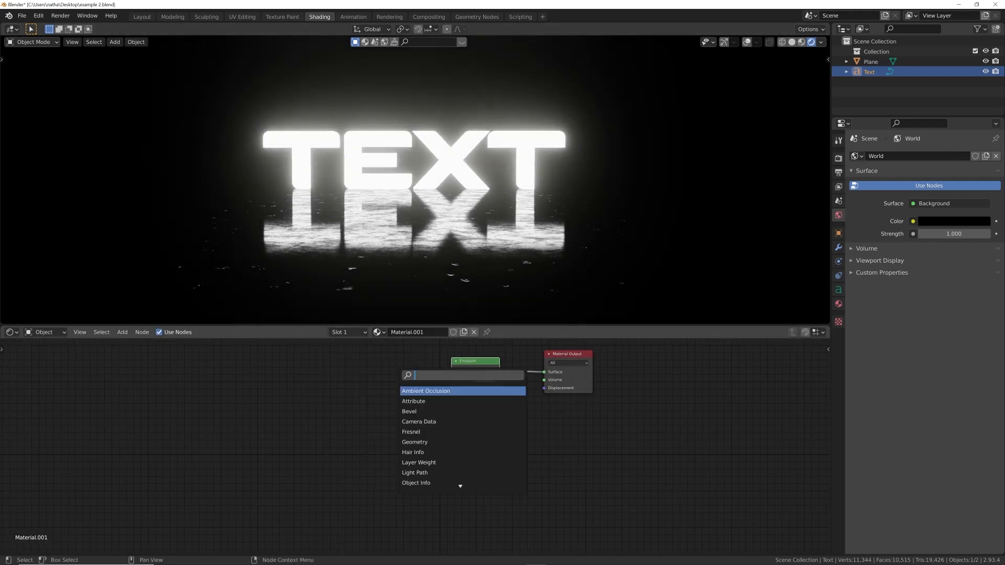
{"action": "type", "text": "col"}
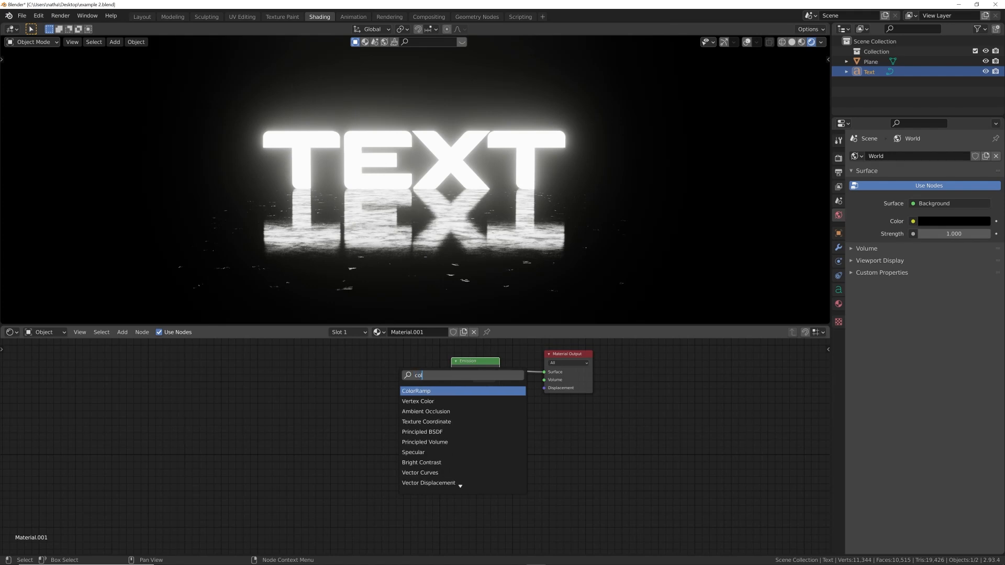
{"action": "left_click", "coordinate": [416, 390]}
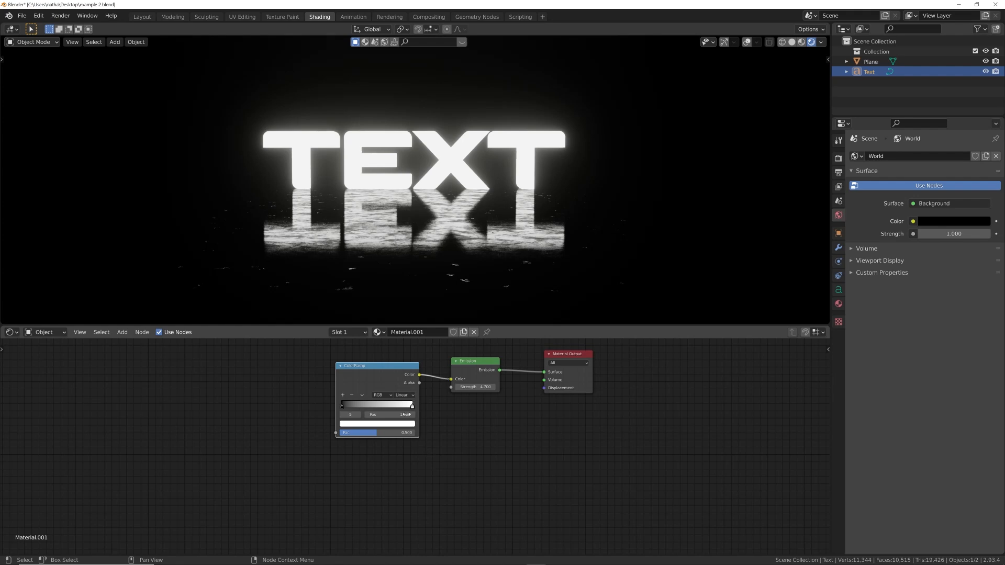
{"action": "left_click", "coordinate": [378, 423]}
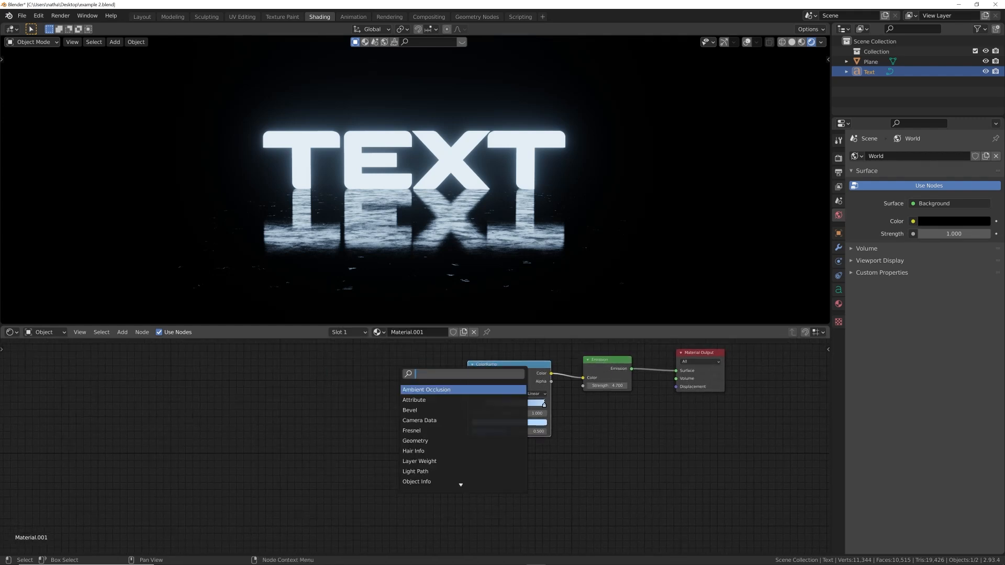
Add a Gradient Texture and feed its Color into the ColorRamp Fac.
{"action": "type", "text": "gr"}
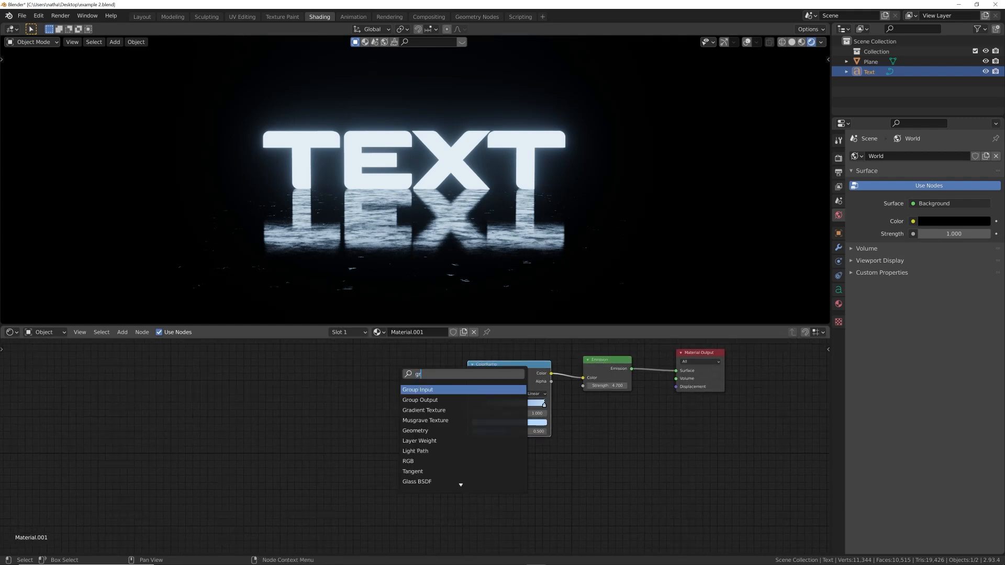
{"action": "left_click", "coordinate": [423, 411]}
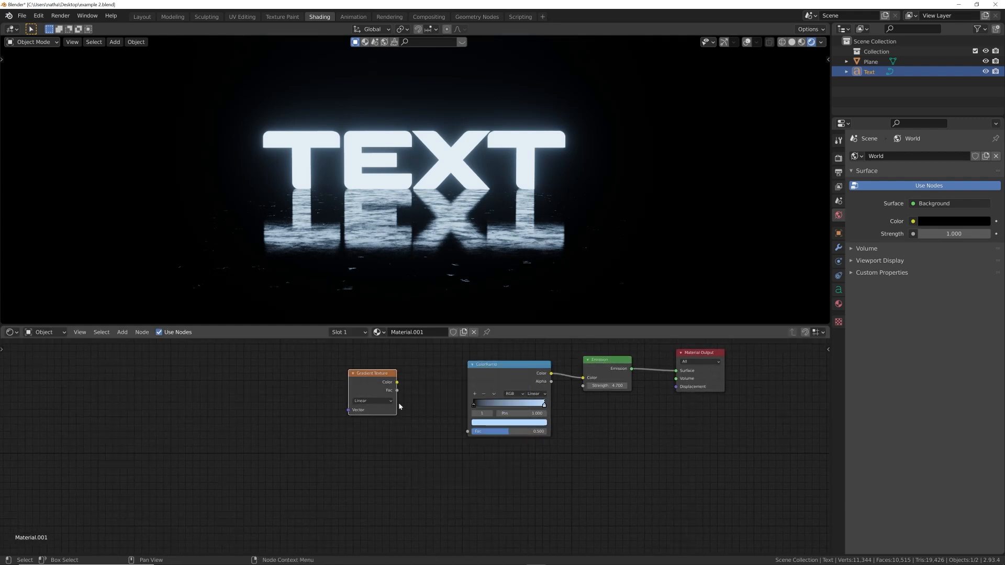
{"action": "left_click_drag", "start_coordinate": [397, 382], "coordinate": [453, 424]}
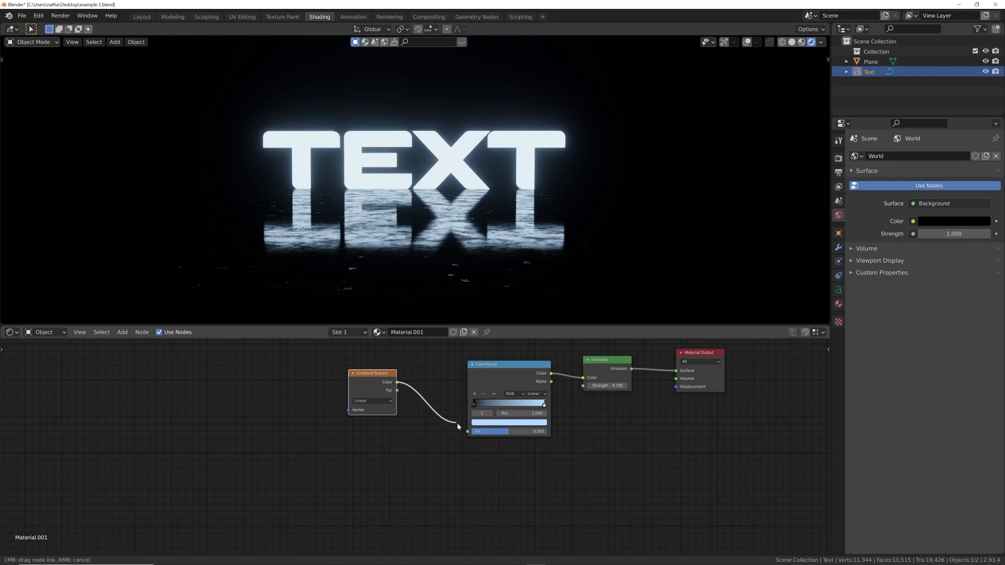
{"action": "left_click_drag", "start_coordinate": [372, 373], "coordinate": [404, 386]}
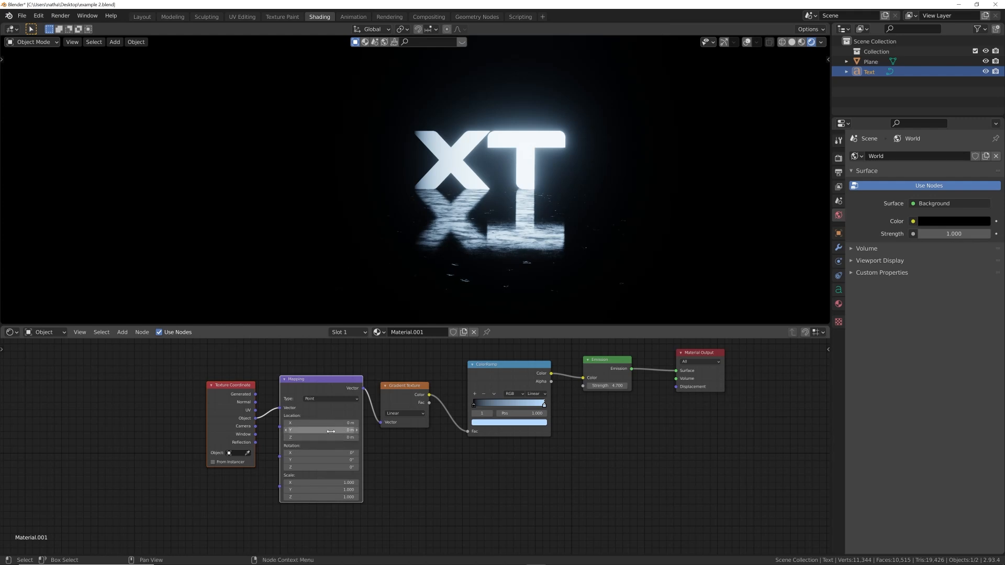
Shift the gradient along X via object-coordinate mapping and make it Spherical.
{"action": "left_click_drag", "start_coordinate": [320, 466], "coordinate": [347, 467]}
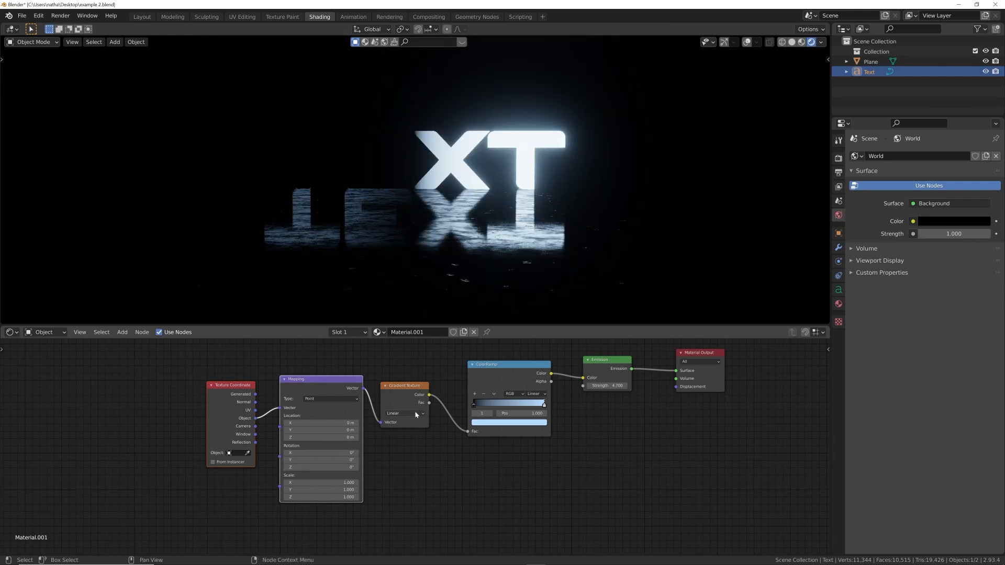
{"action": "left_click", "coordinate": [404, 414]}
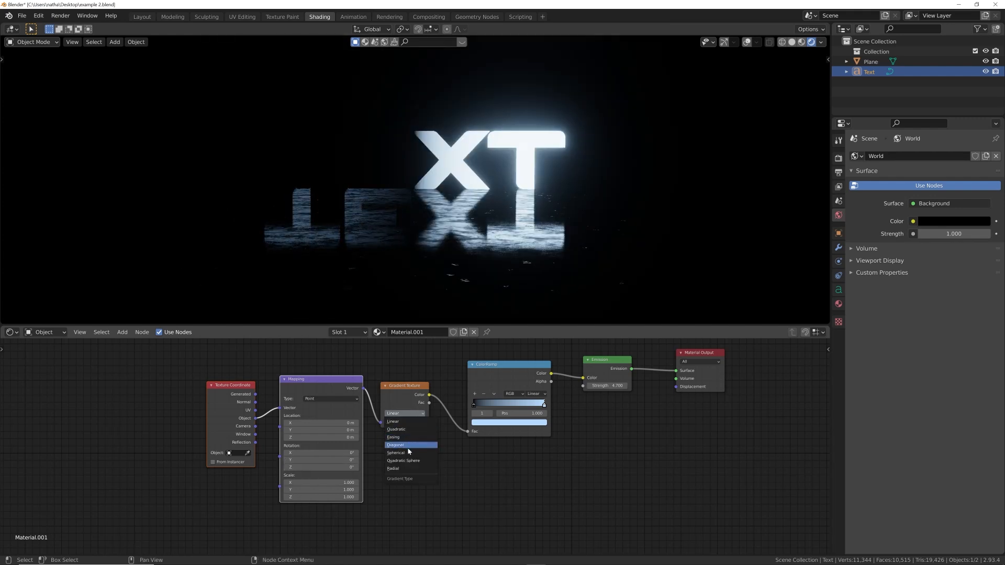
{"action": "left_click", "coordinate": [396, 452]}
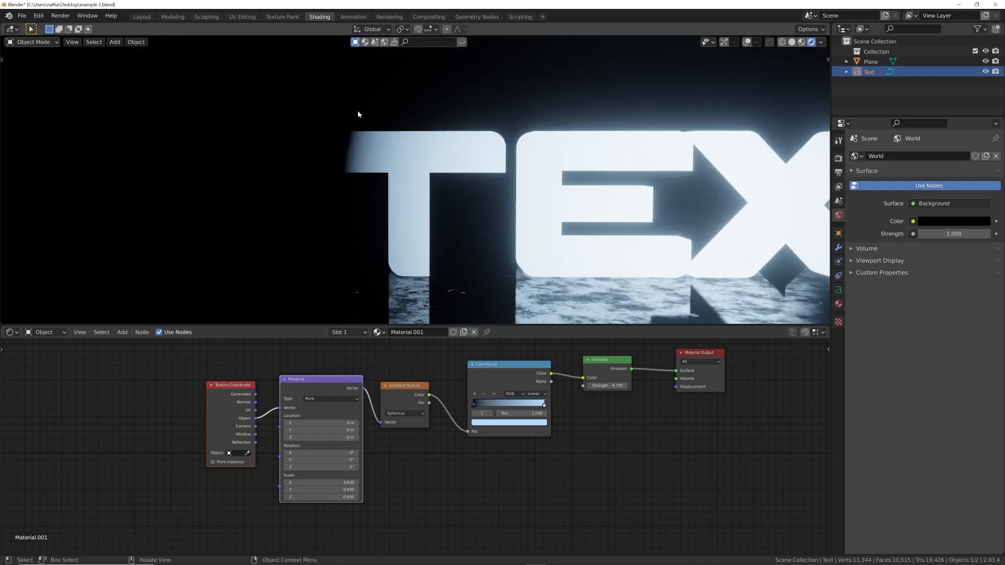
Set the ramp to B-Spline, raise Emission Strength to 5.8, then load example.blend.
{"action": "left_click", "coordinate": [533, 394]}
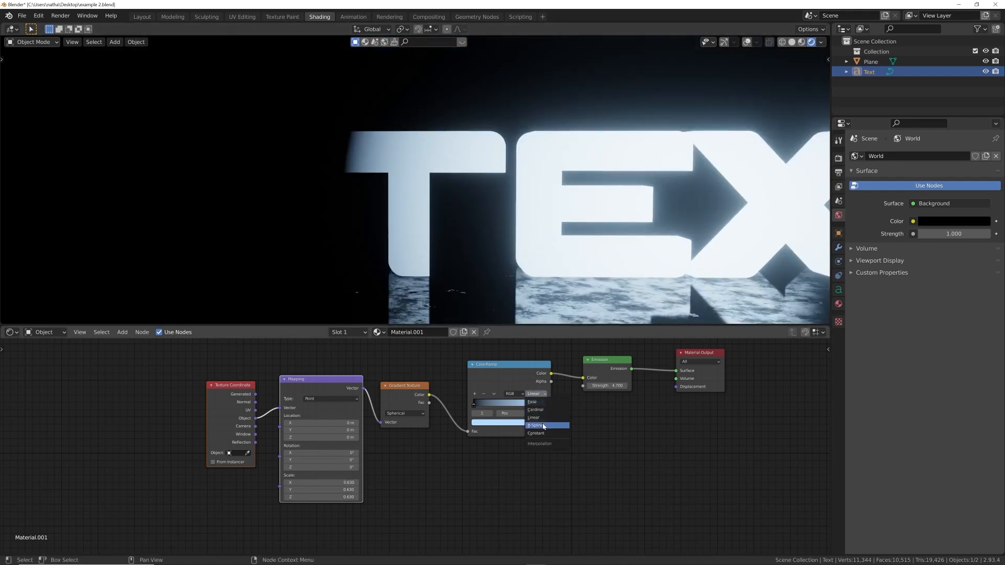
{"action": "left_click", "coordinate": [538, 425]}
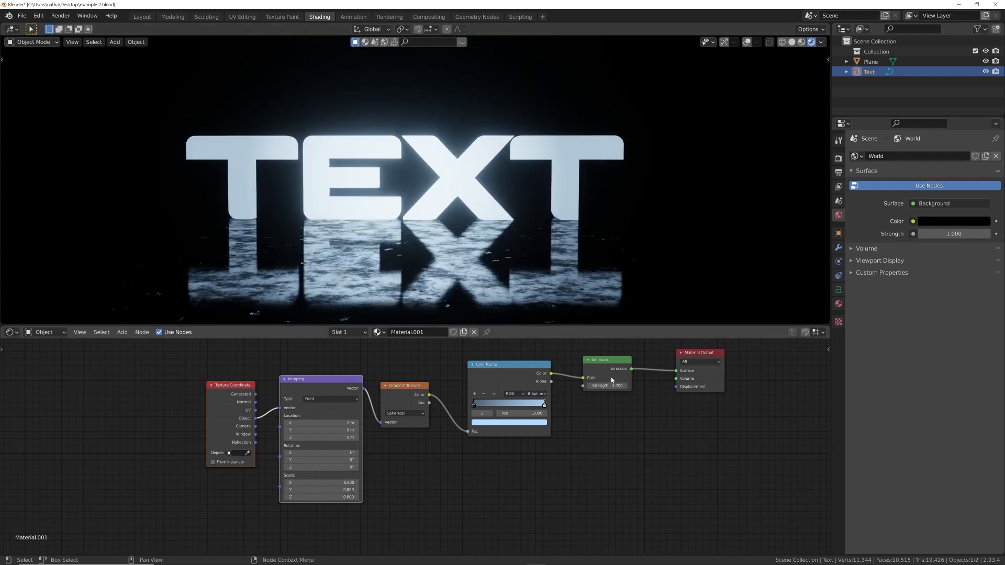
{"action": "left_click_drag", "start_coordinate": [616, 385], "coordinate": [603, 385]}
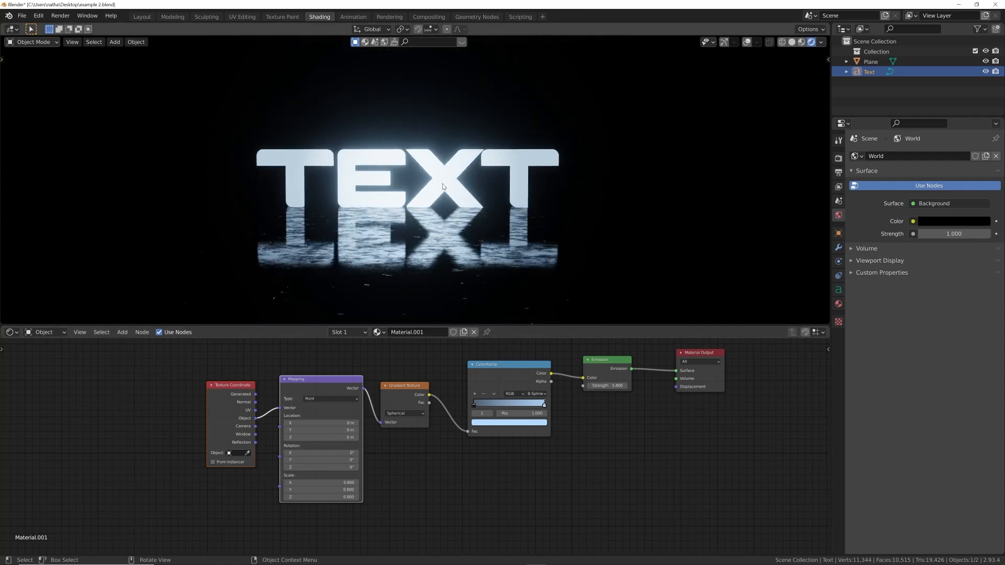
{"action": "mouse_move", "coordinate": [564, 211]}
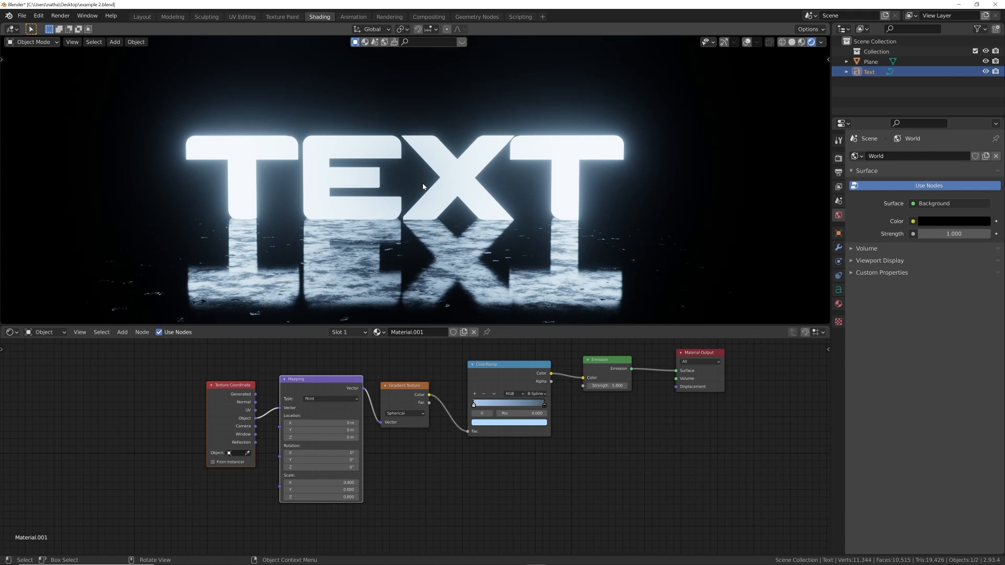
{"action": "left_click", "coordinate": [141, 16]}
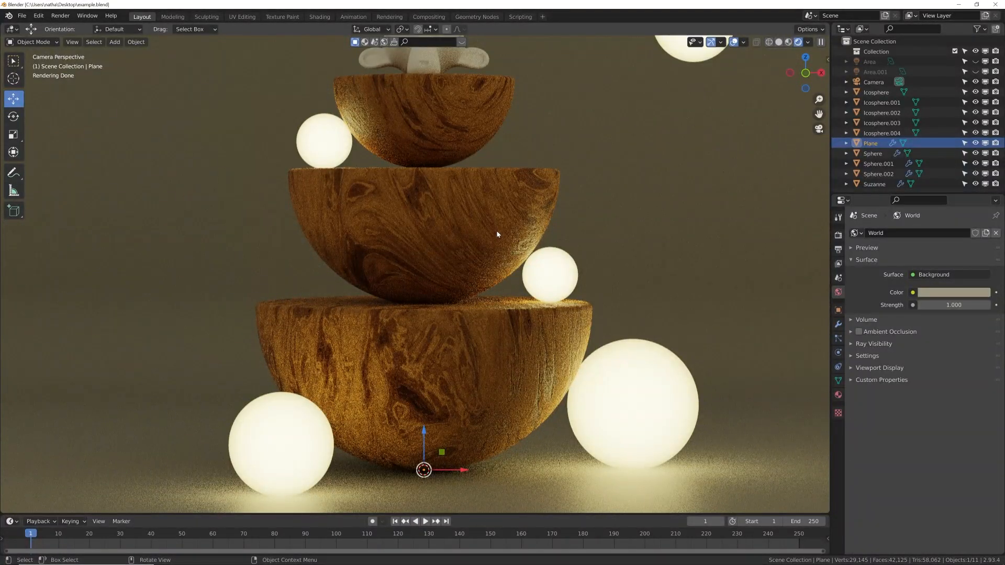
Show the Icosphere's node tree: warm yellow ColorRamp into an Emission shader at strength 7.6.
{"action": "left_click", "coordinate": [319, 16]}
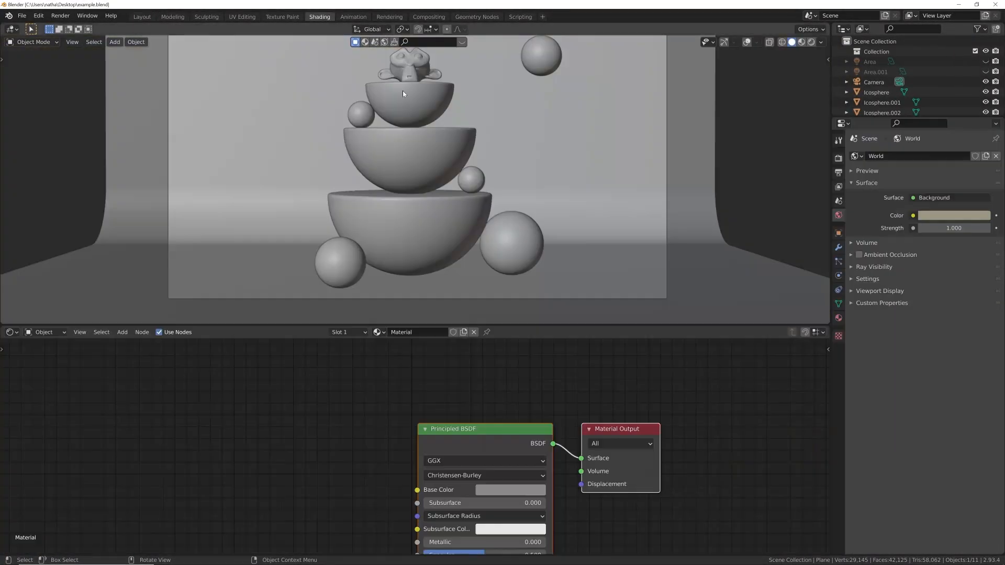
{"action": "left_click", "coordinate": [799, 42]}
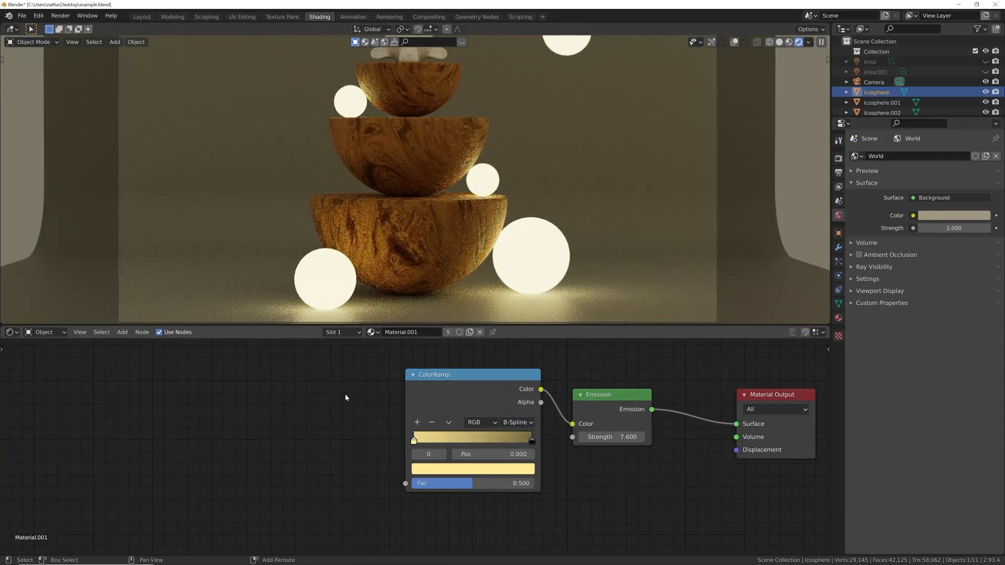
Add a Layer Weight node, wire Facing into the ColorRamp Fac, and raise Blend to about 0.88.
{"action": "type", "text": "lay"}
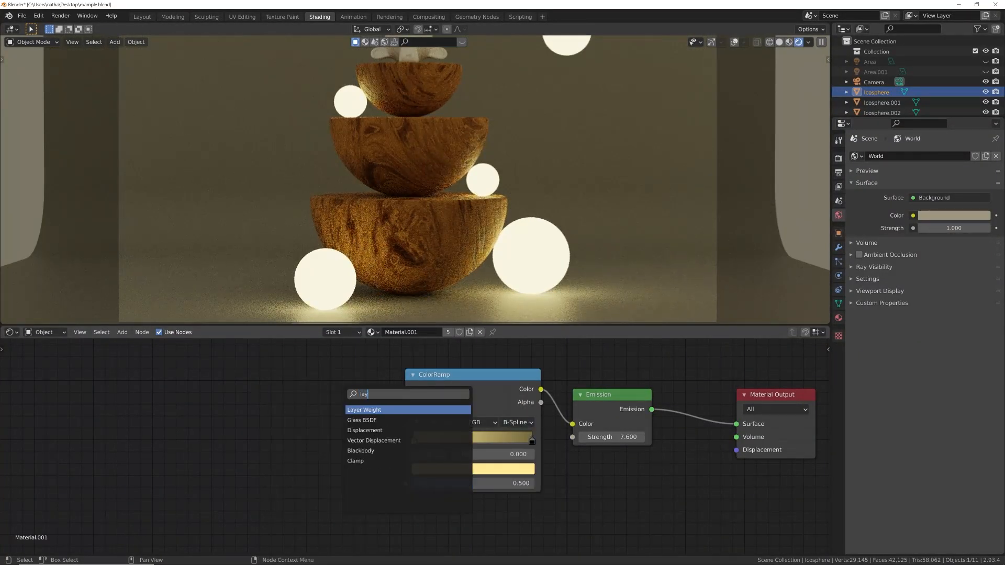
{"action": "left_click", "coordinate": [364, 409]}
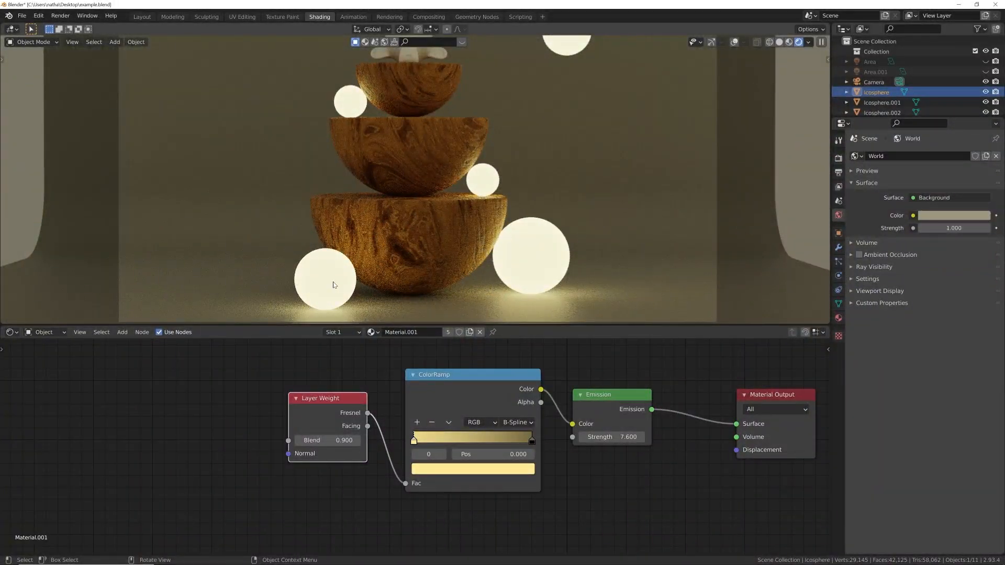
{"action": "left_click_drag", "start_coordinate": [343, 440], "coordinate": [343, 441]}
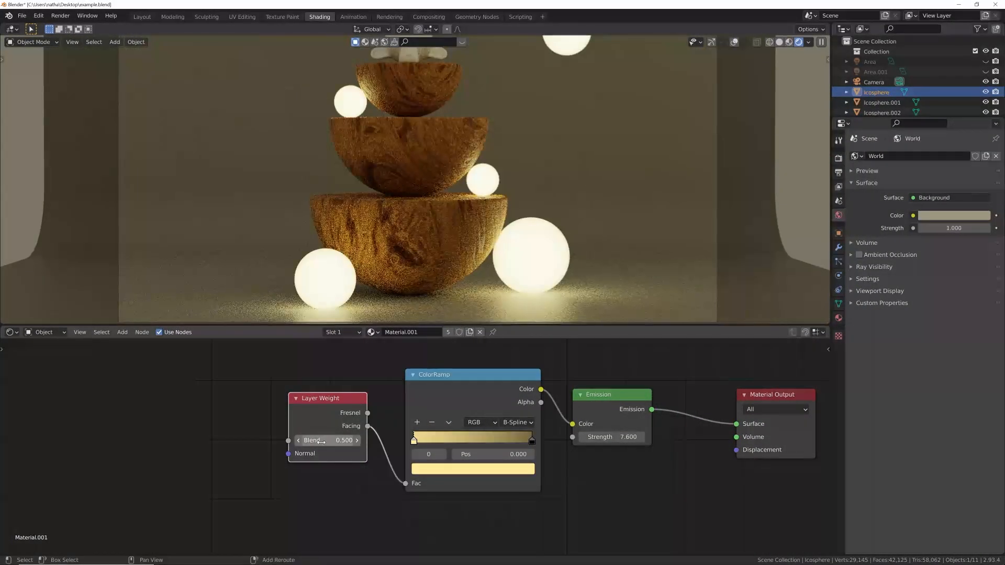
{"action": "left_click_drag", "start_coordinate": [315, 441], "coordinate": [340, 440]}
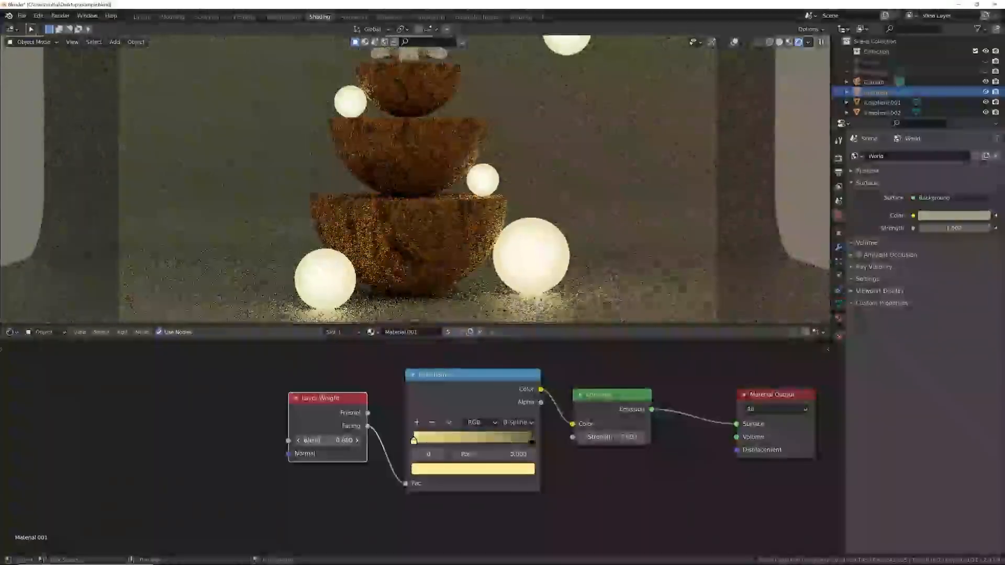